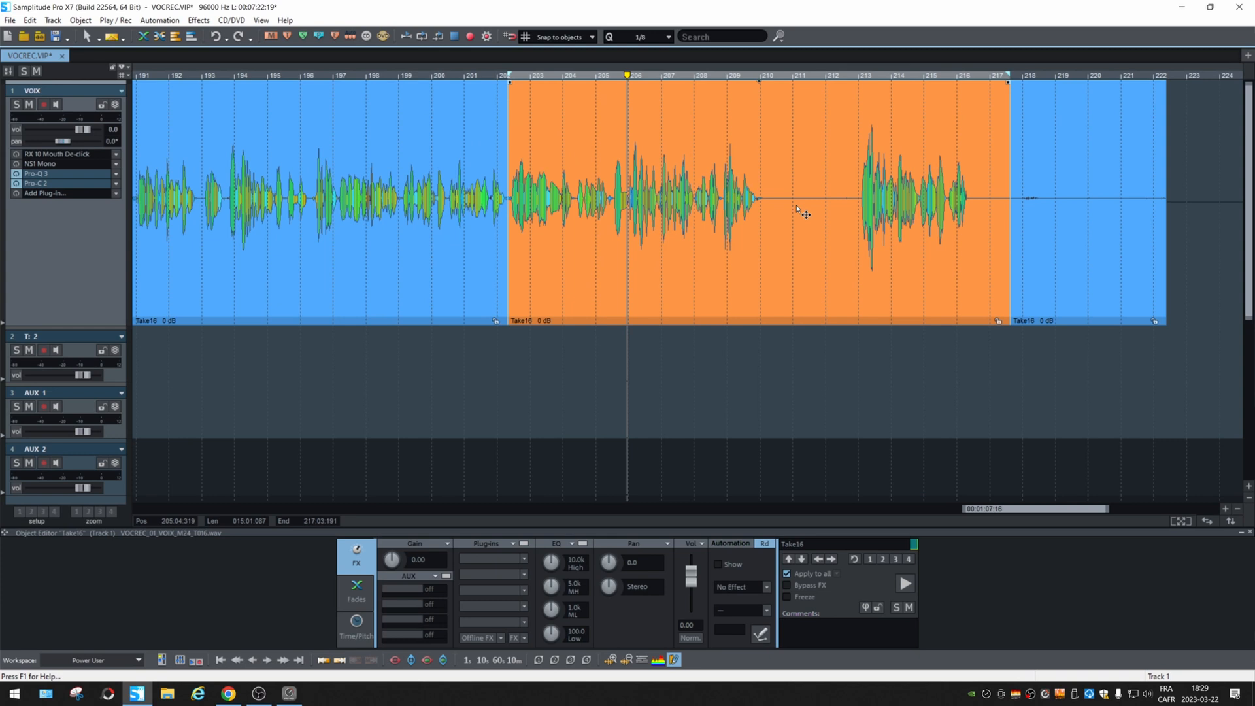
mouse_move(564, 18)
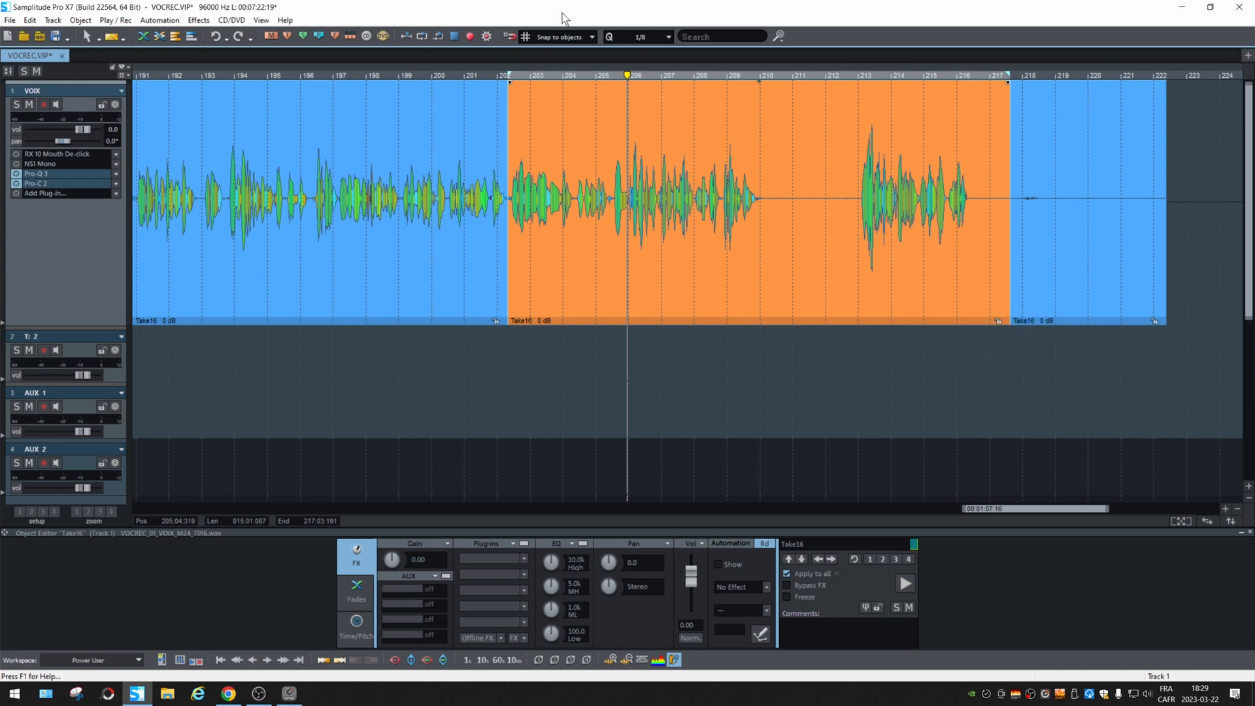
mouse_move(842, 192)
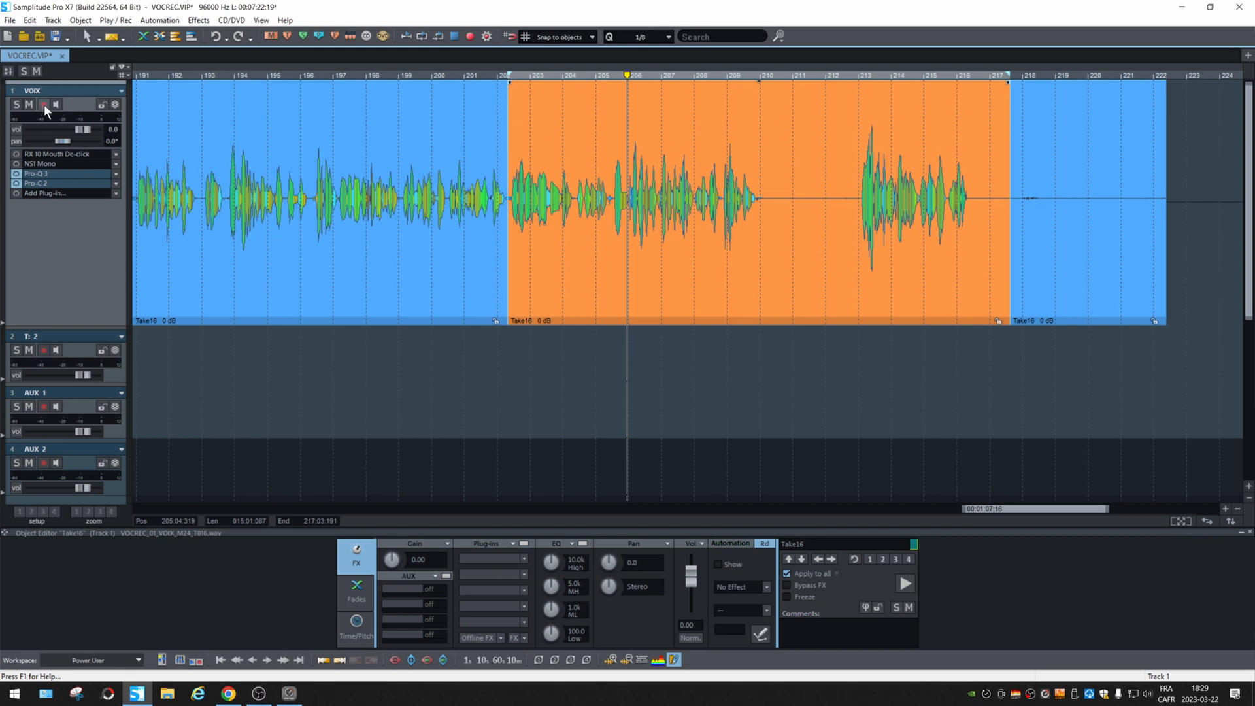
Show the Edit > Silence commands (Insert Silence, Strip Silence, Clear).
left_click(29, 20)
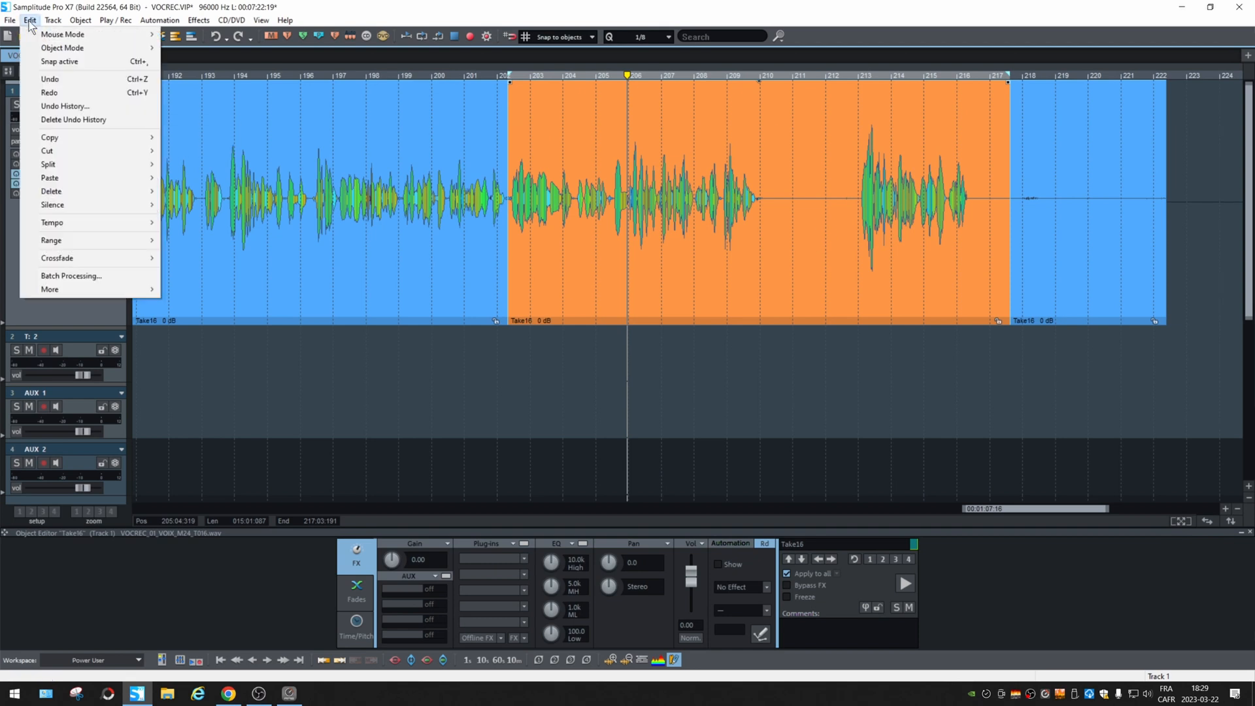
mouse_move(52, 205)
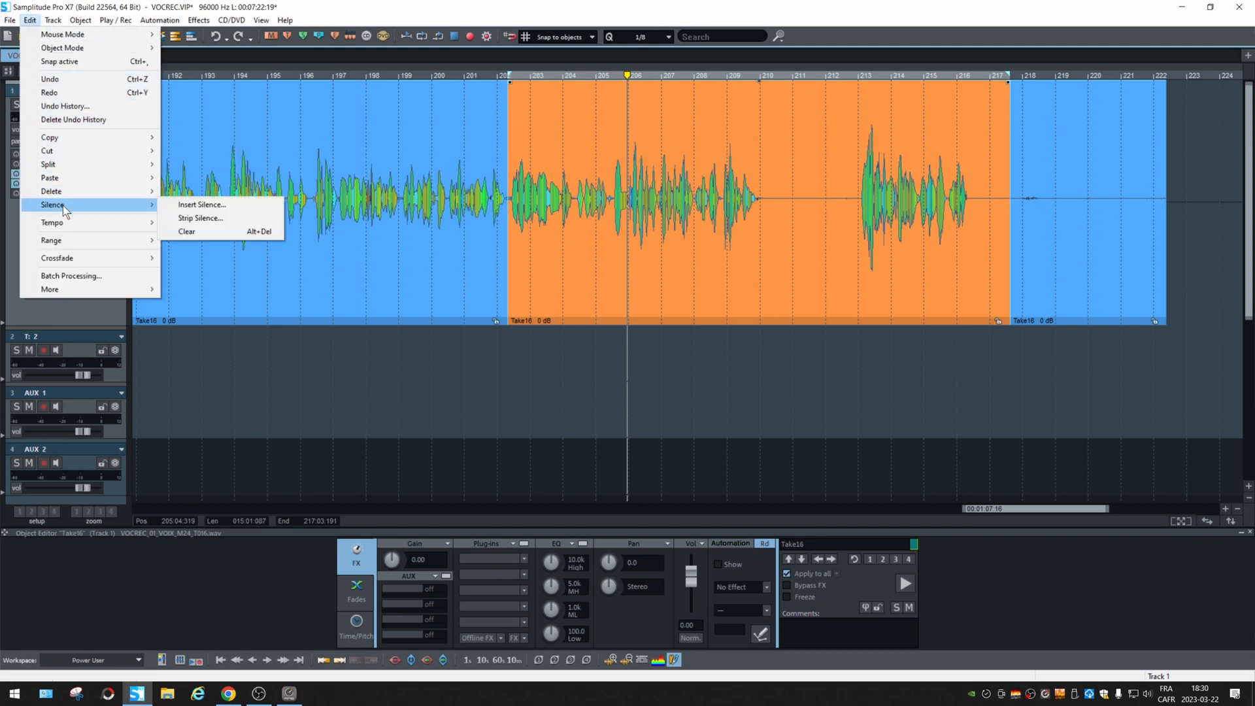
mouse_move(200, 205)
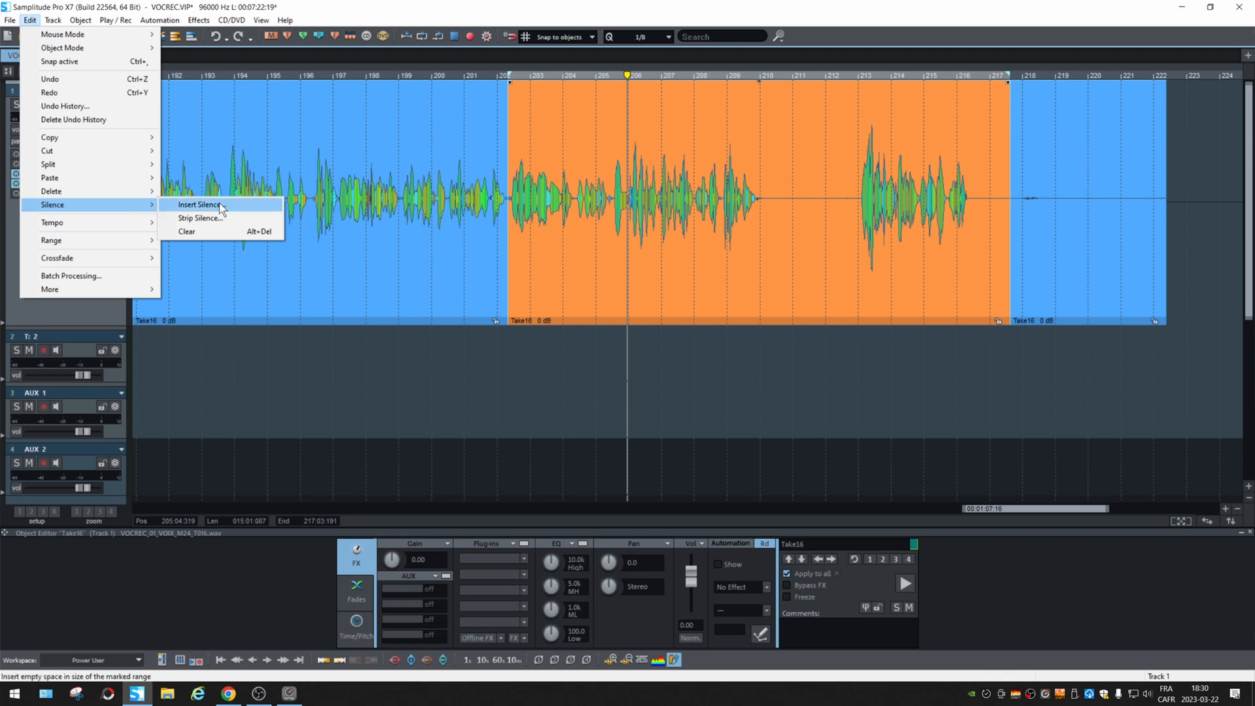
mouse_move(229, 210)
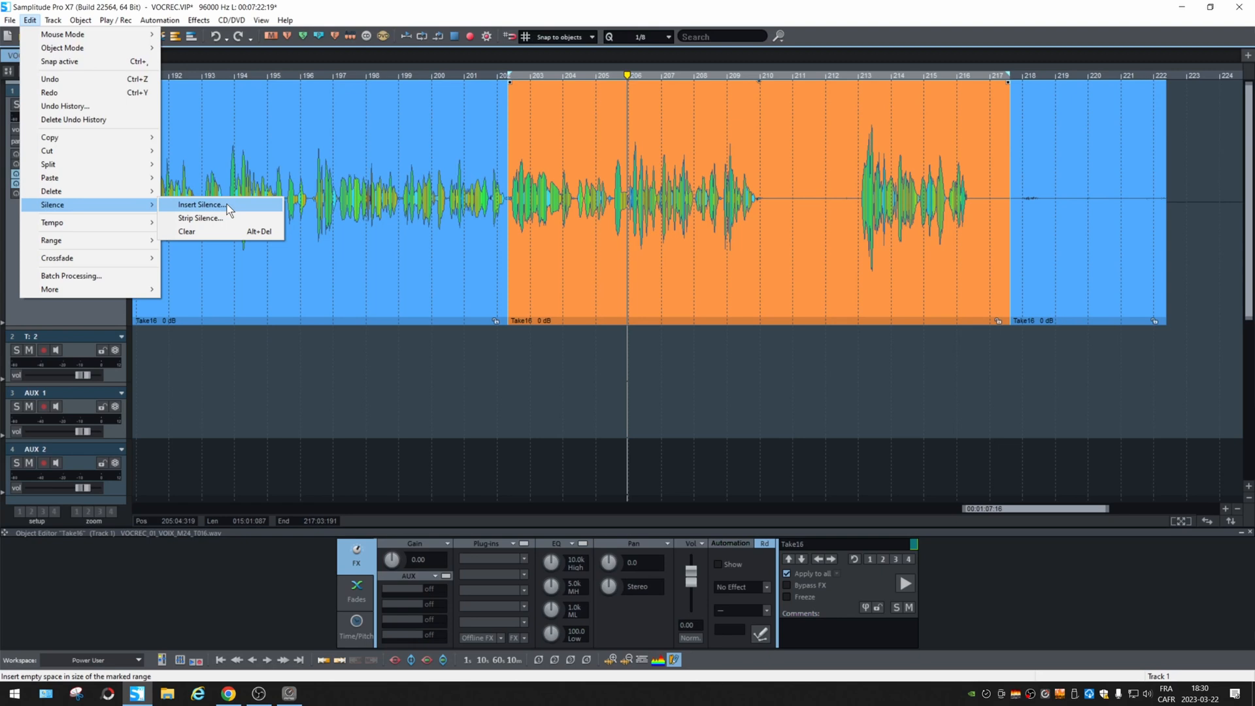
Insert silence matching the marked range's length, accepting the suggested millisecond value.
left_click(198, 204)
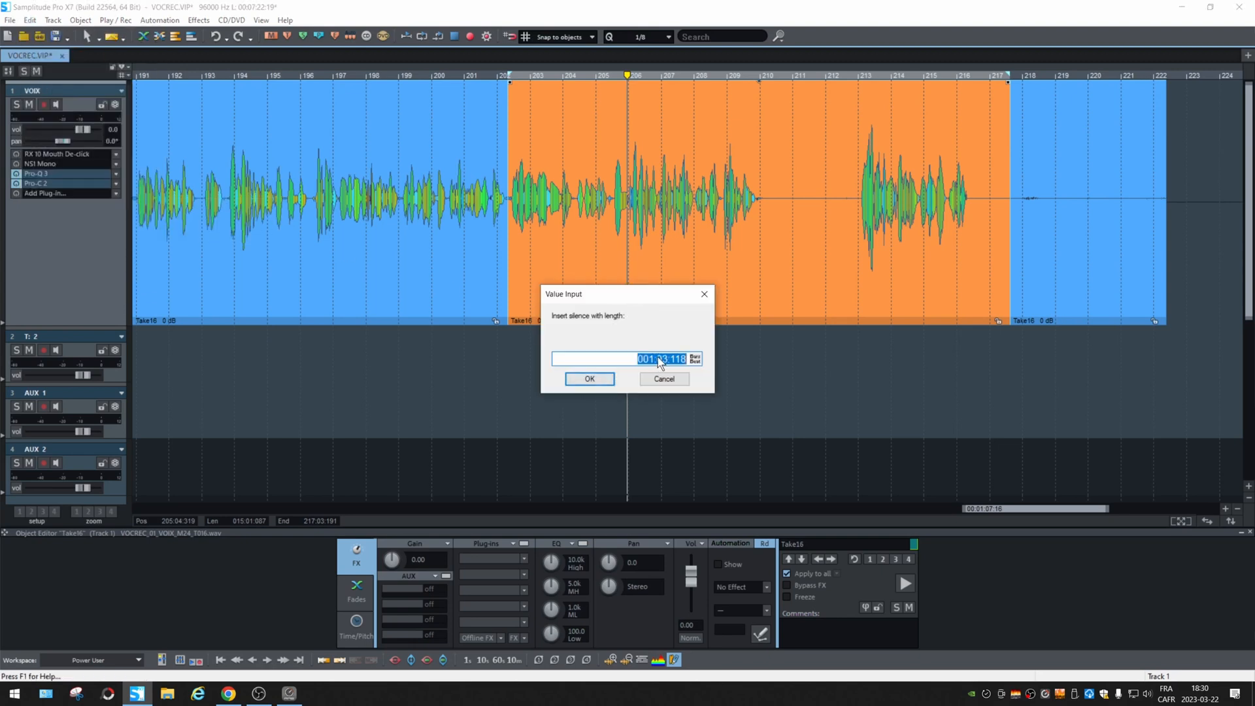
mouse_move(682, 365)
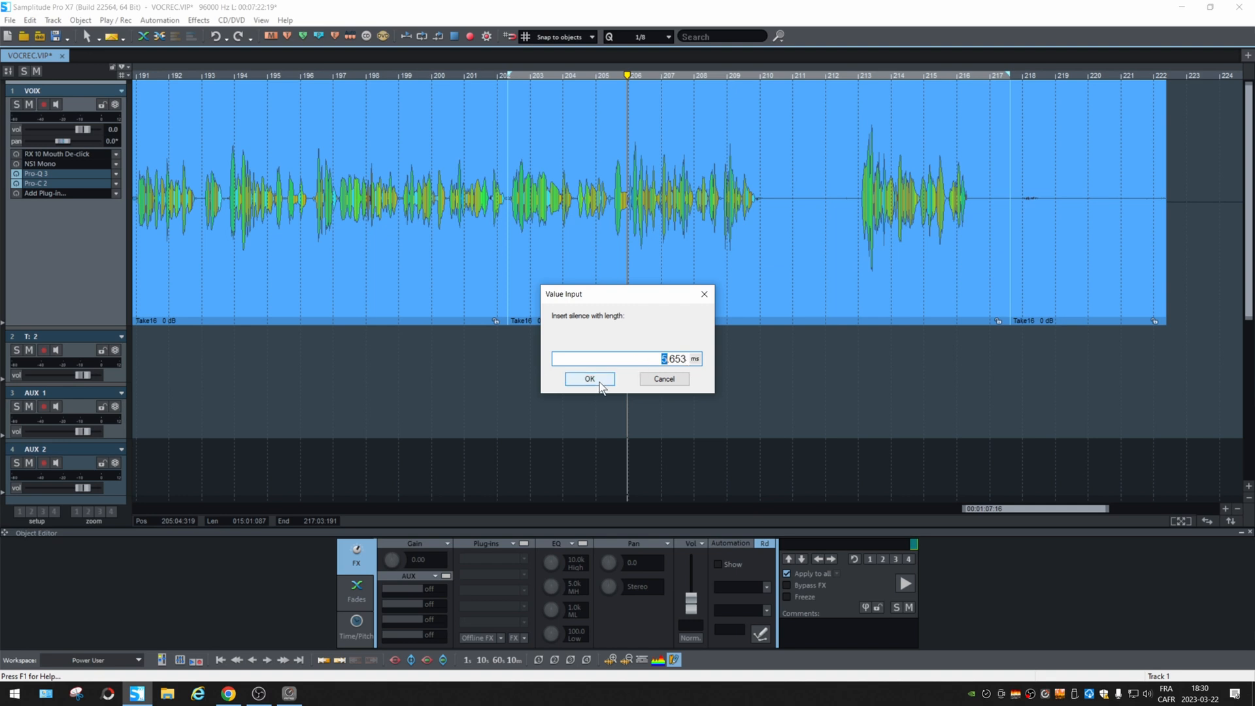
left_click(589, 378)
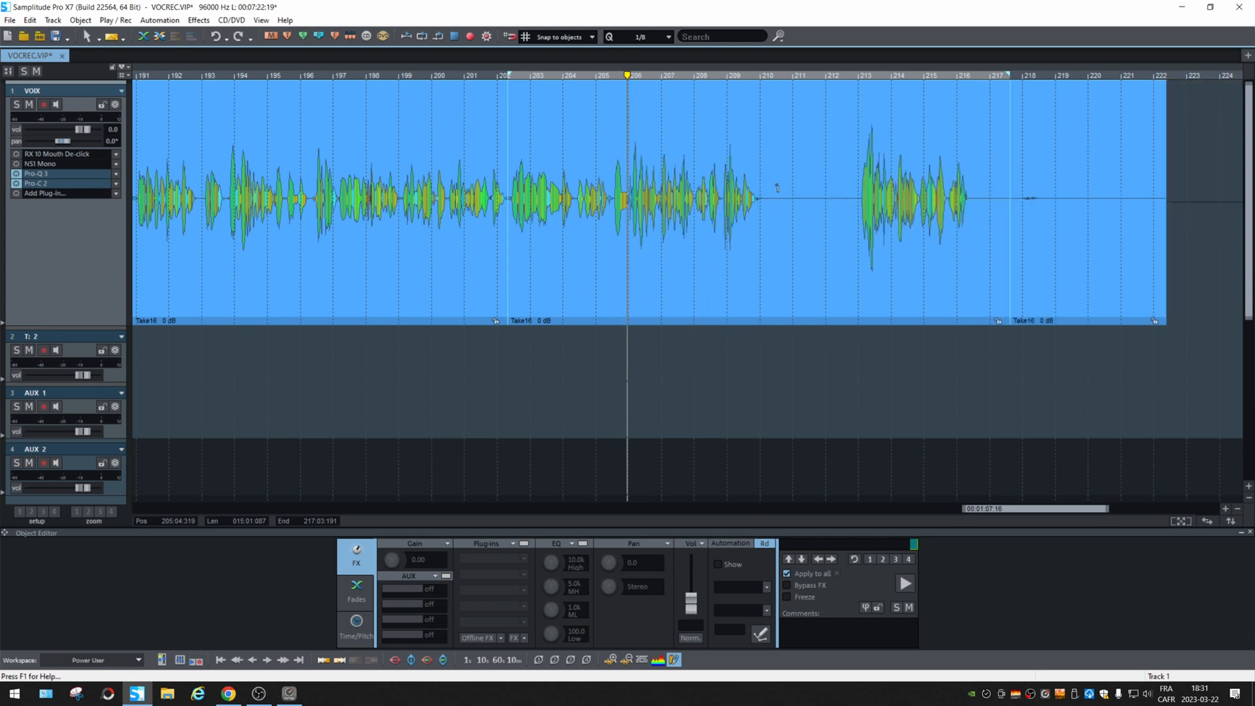
Reselect the range on Take16 and open the Strip Silence options dialog.
left_click(752, 200)
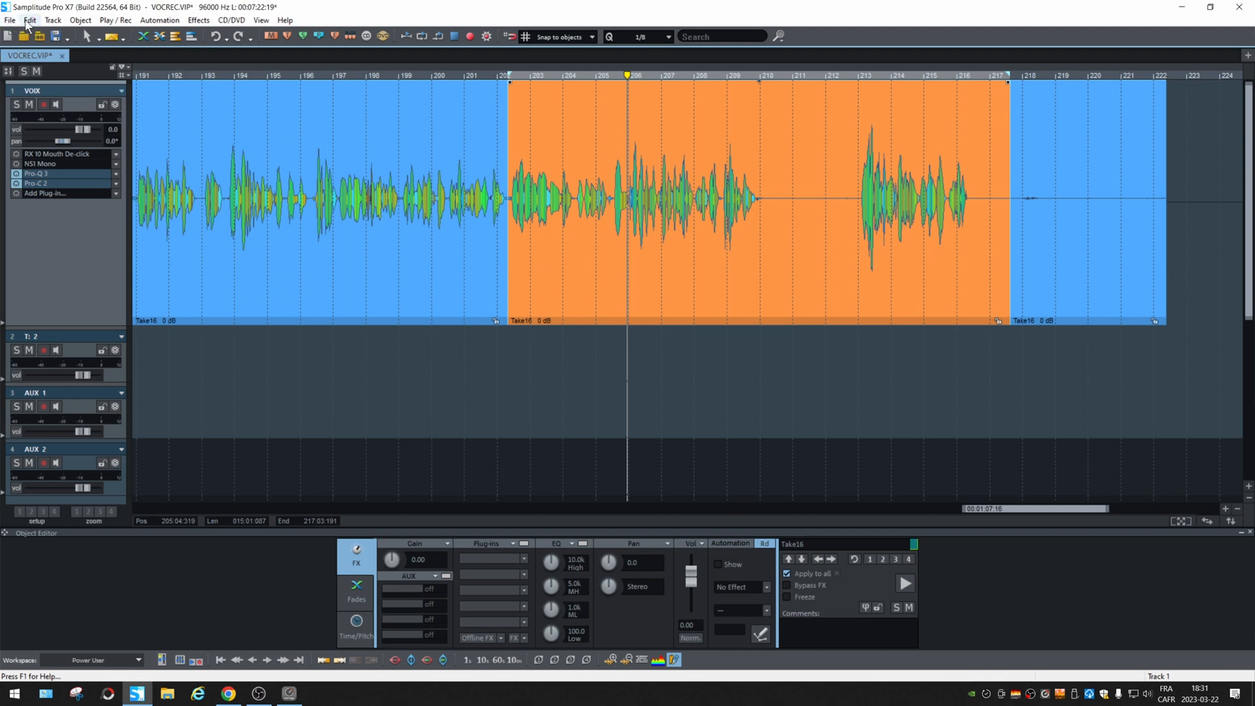
left_click(29, 21)
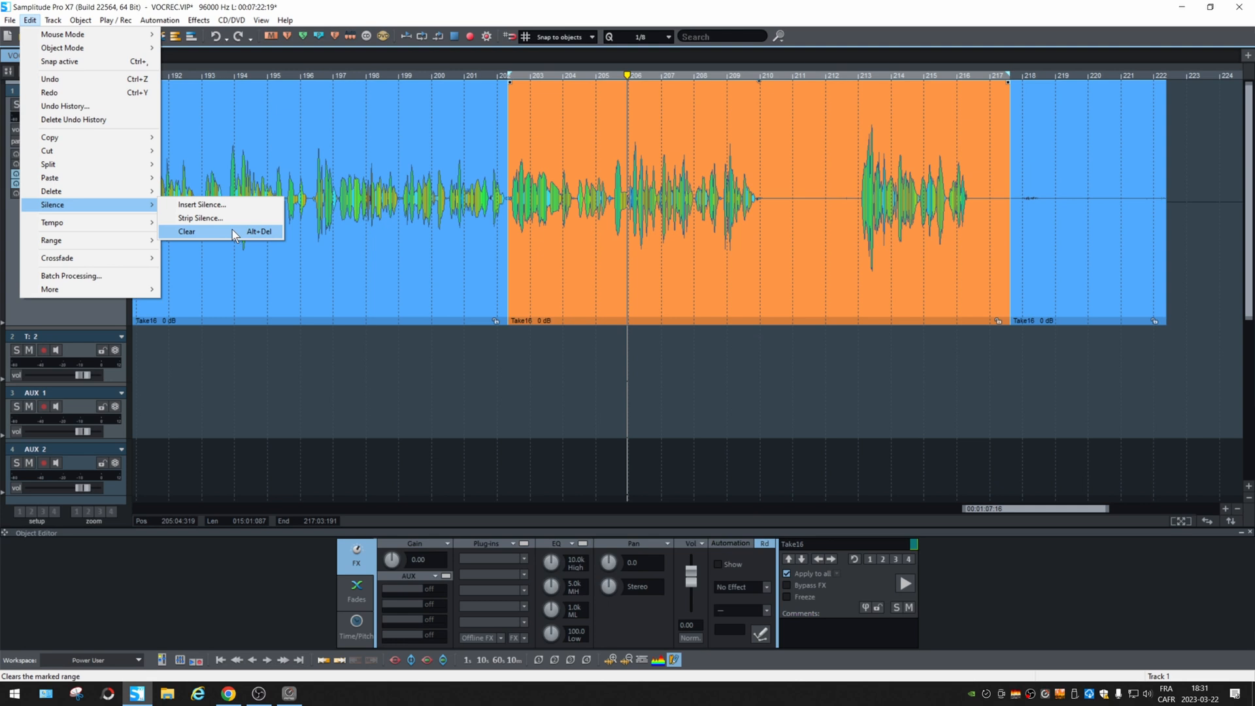
left_click(186, 231)
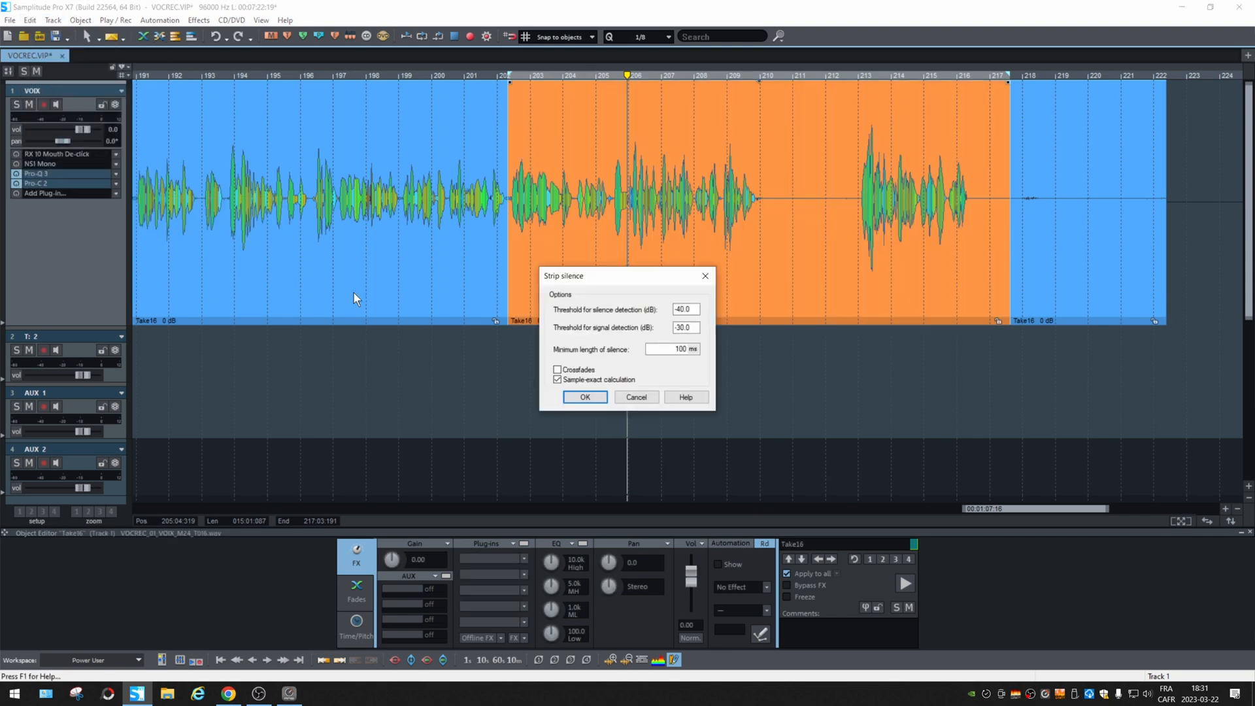
mouse_move(623, 288)
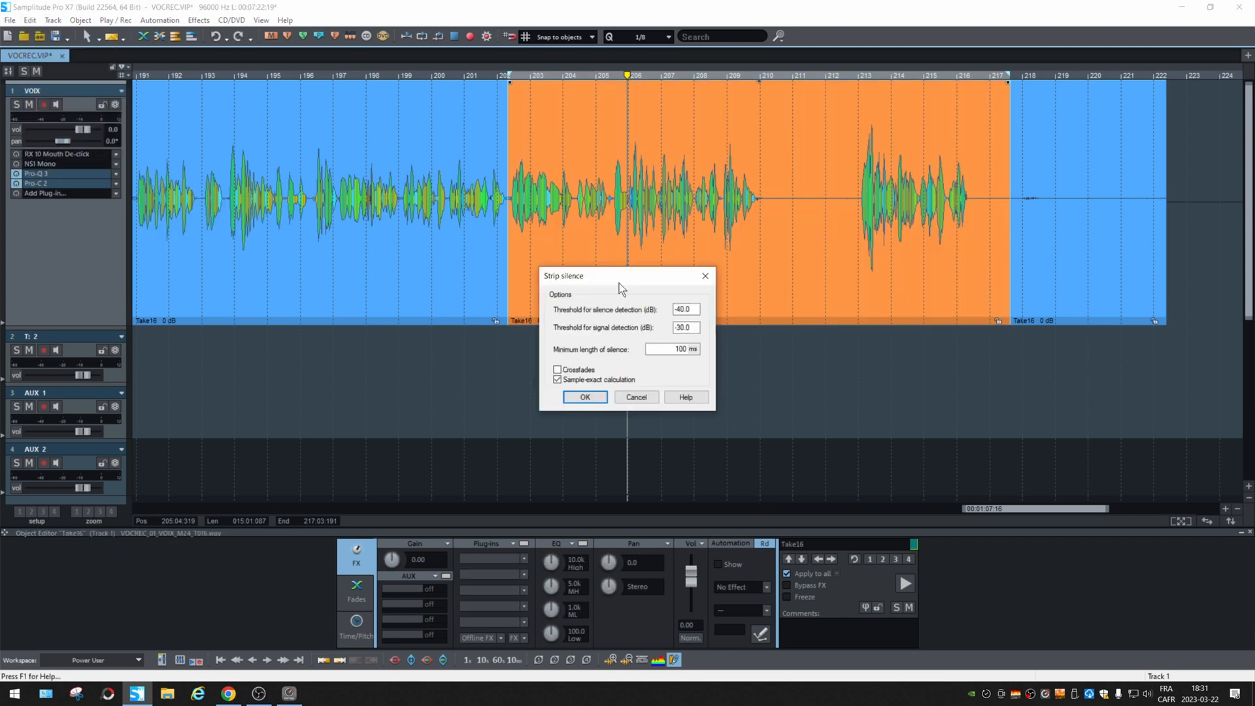
mouse_move(572, 318)
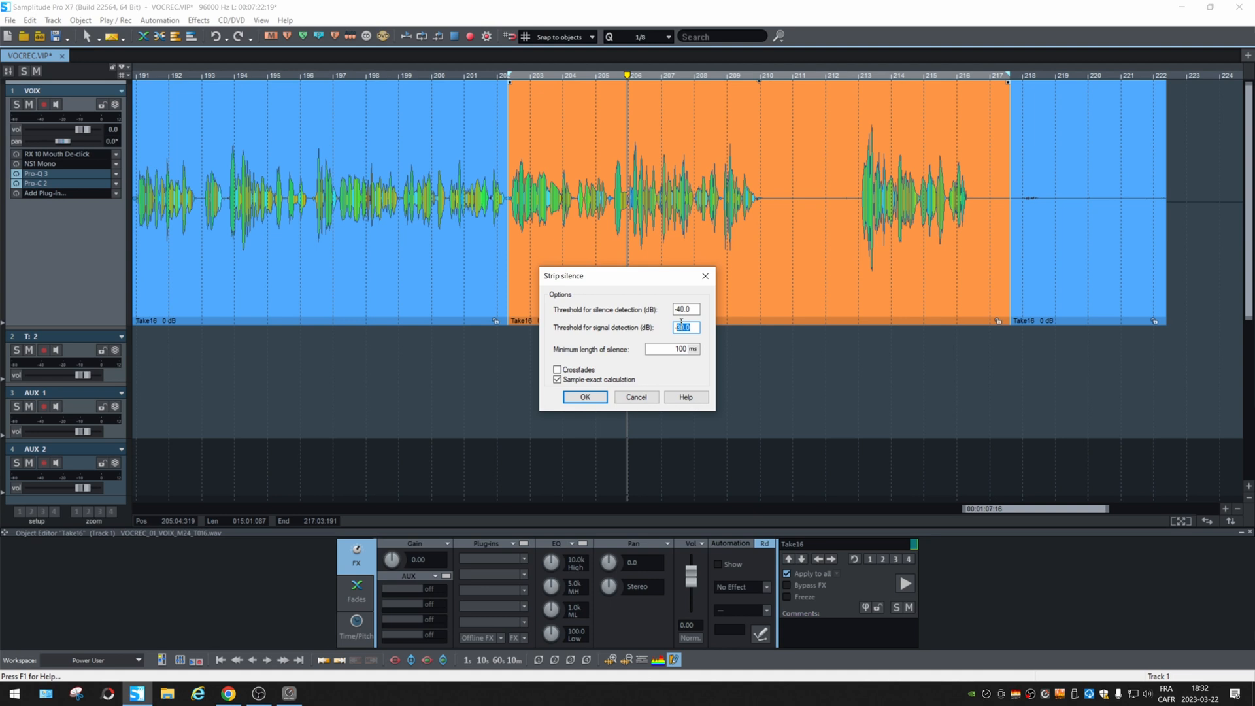
Run Strip Silence with adjusted thresholds and 100 ms minimum silence length.
type("-39")
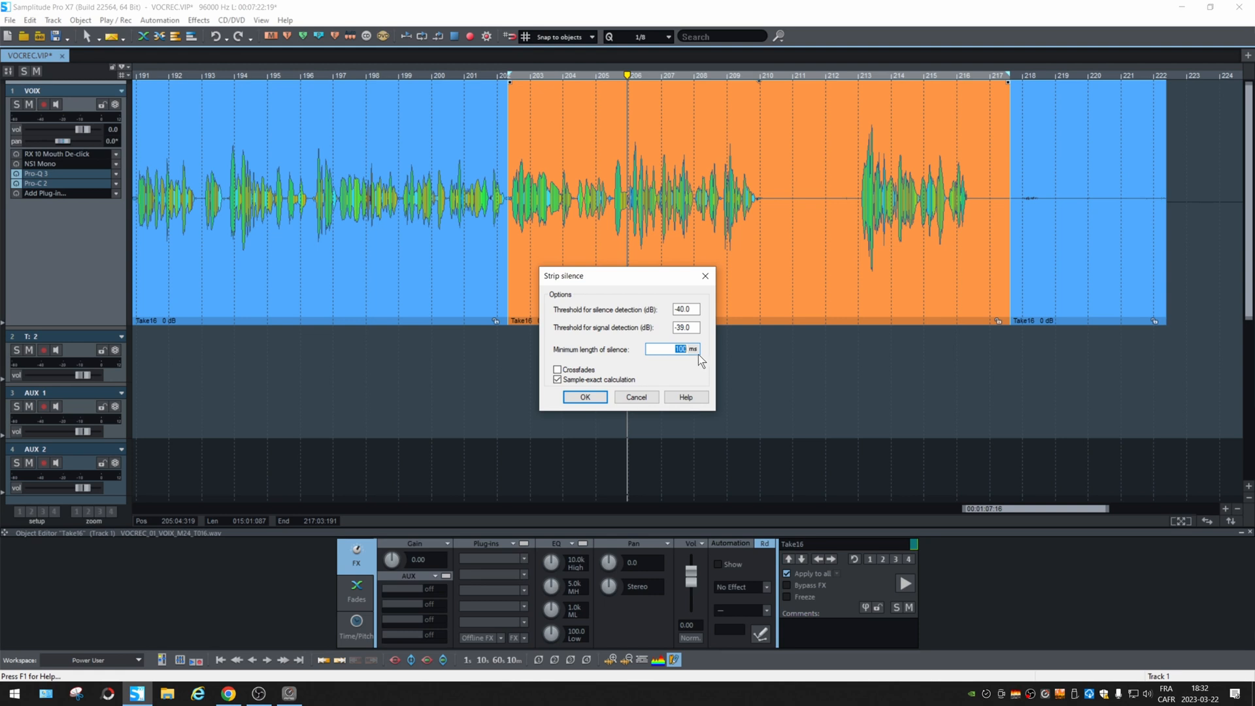
mouse_move(668, 360)
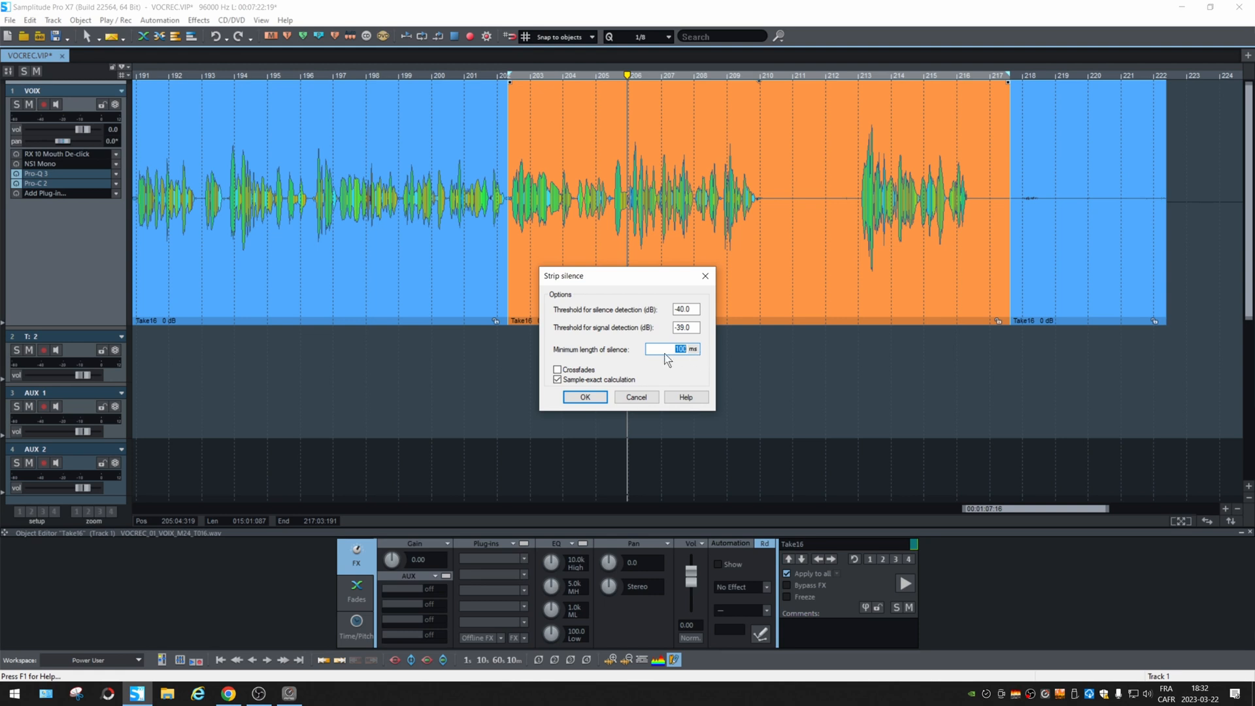
mouse_move(687, 364)
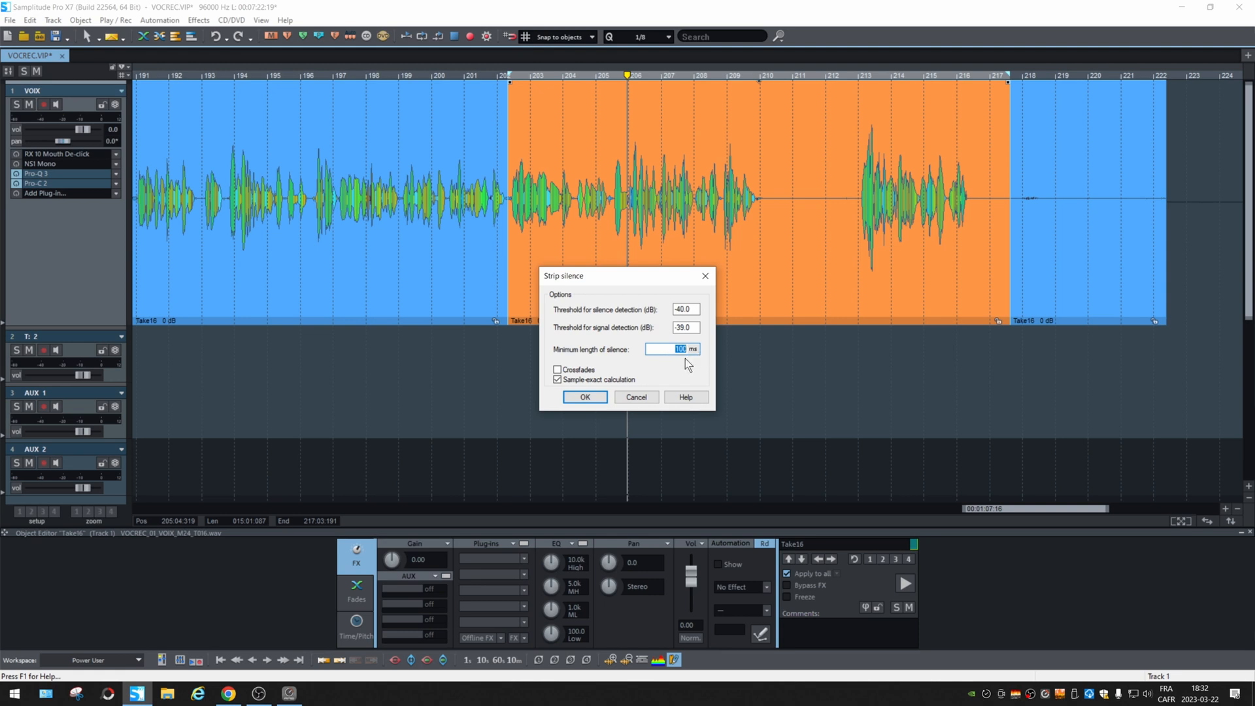
mouse_move(581, 379)
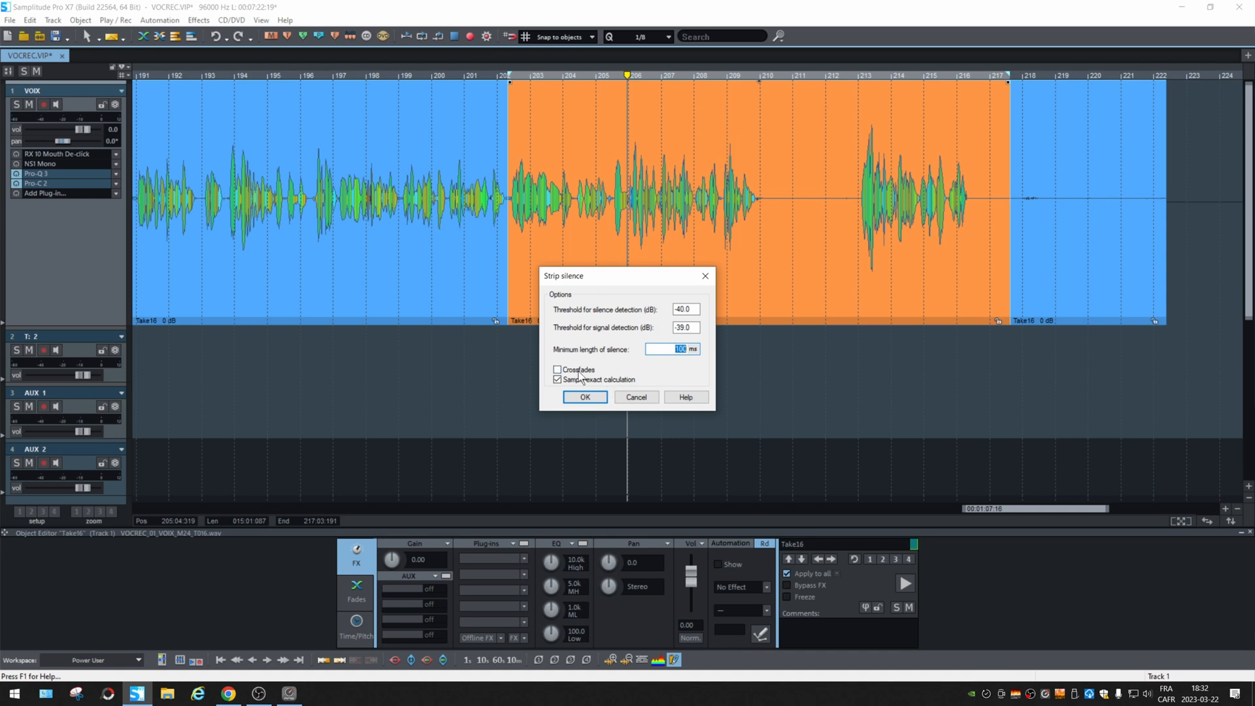
left_click(584, 397)
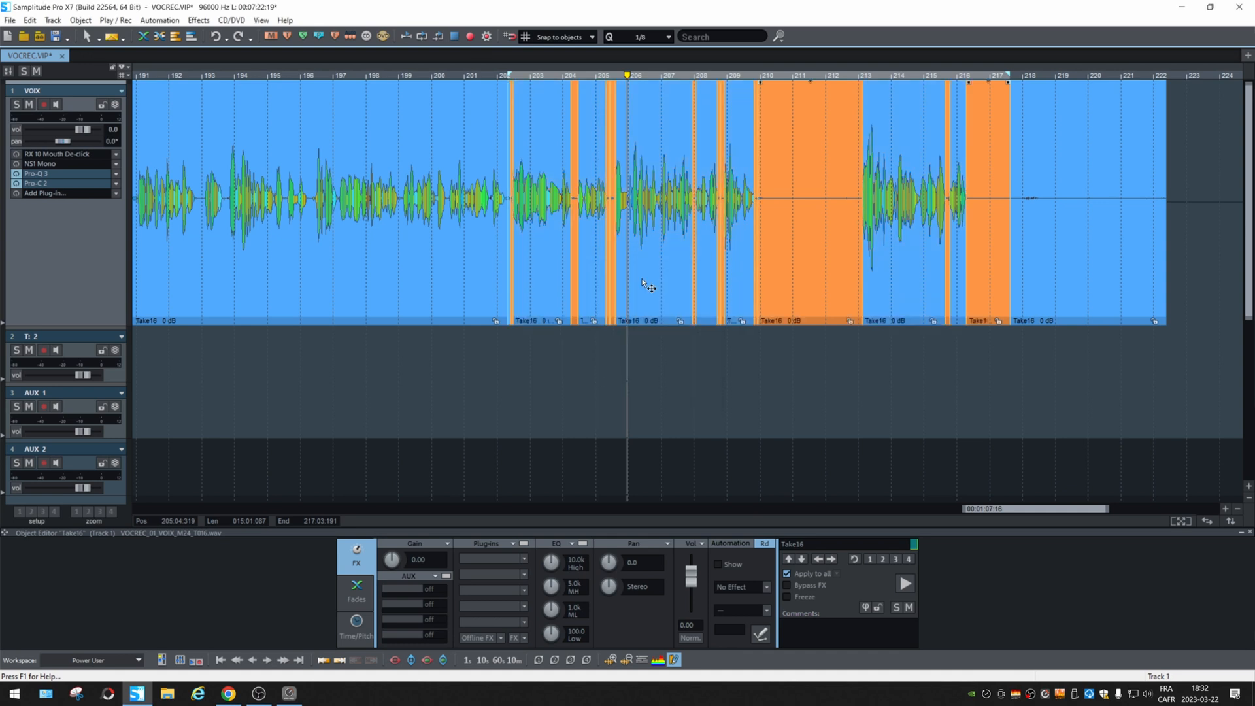
mouse_move(840, 253)
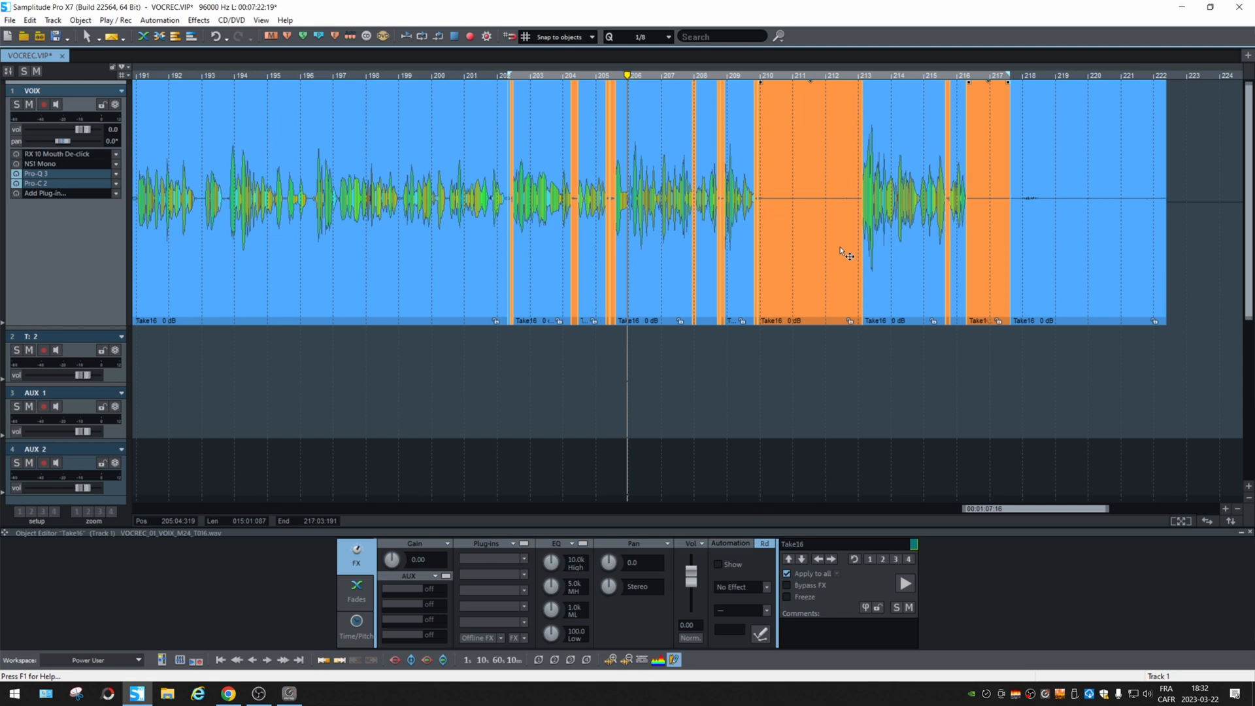
mouse_move(828, 261)
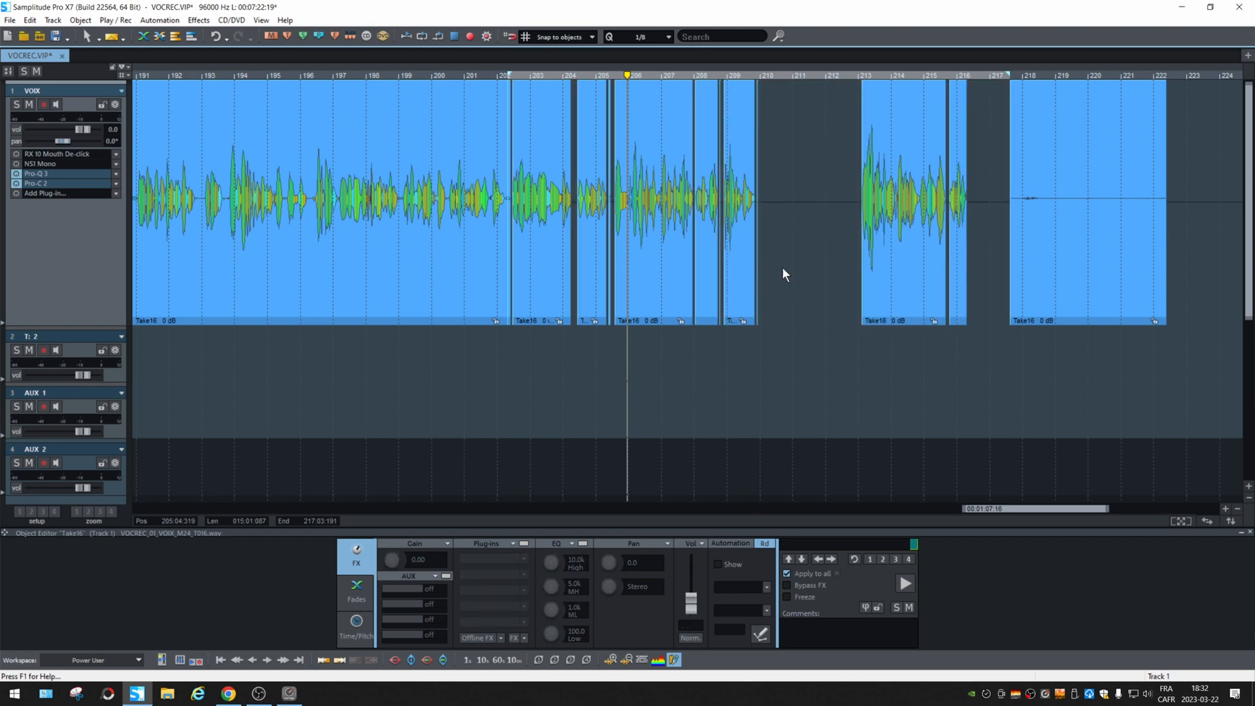
Restore the middle Take16 section to one object and reopen the Silence commands.
left_click(30, 20)
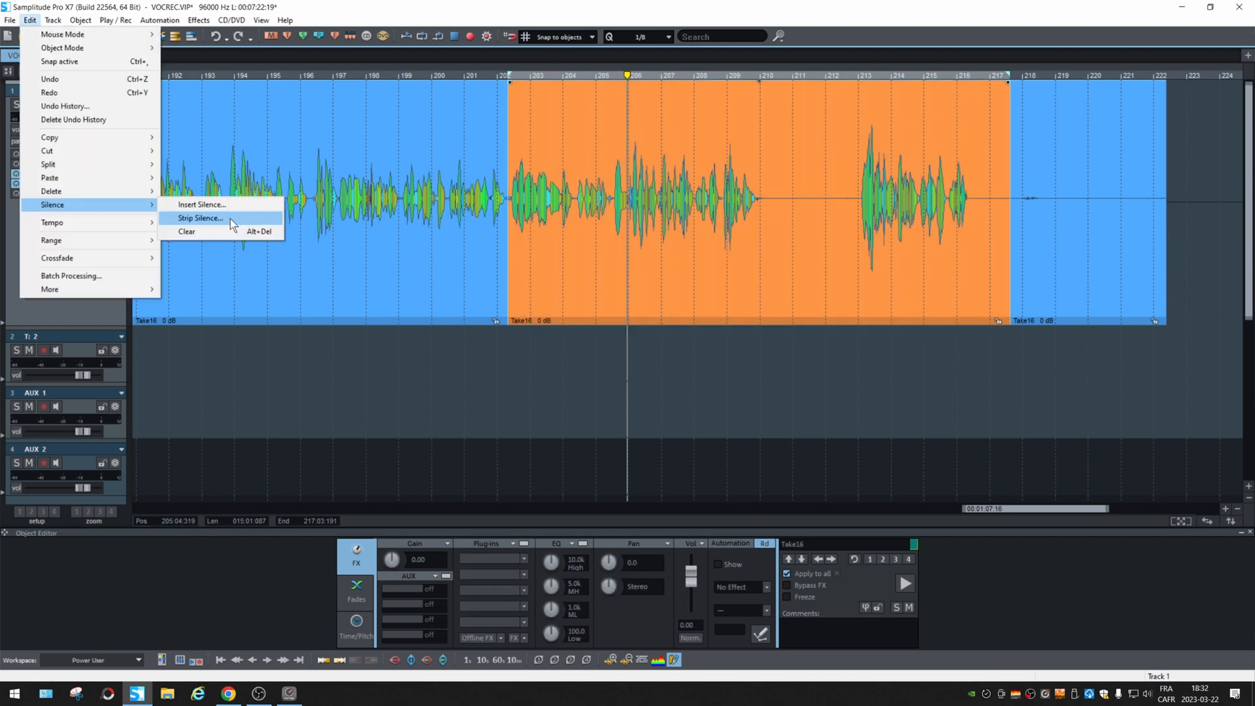
left_click(197, 217)
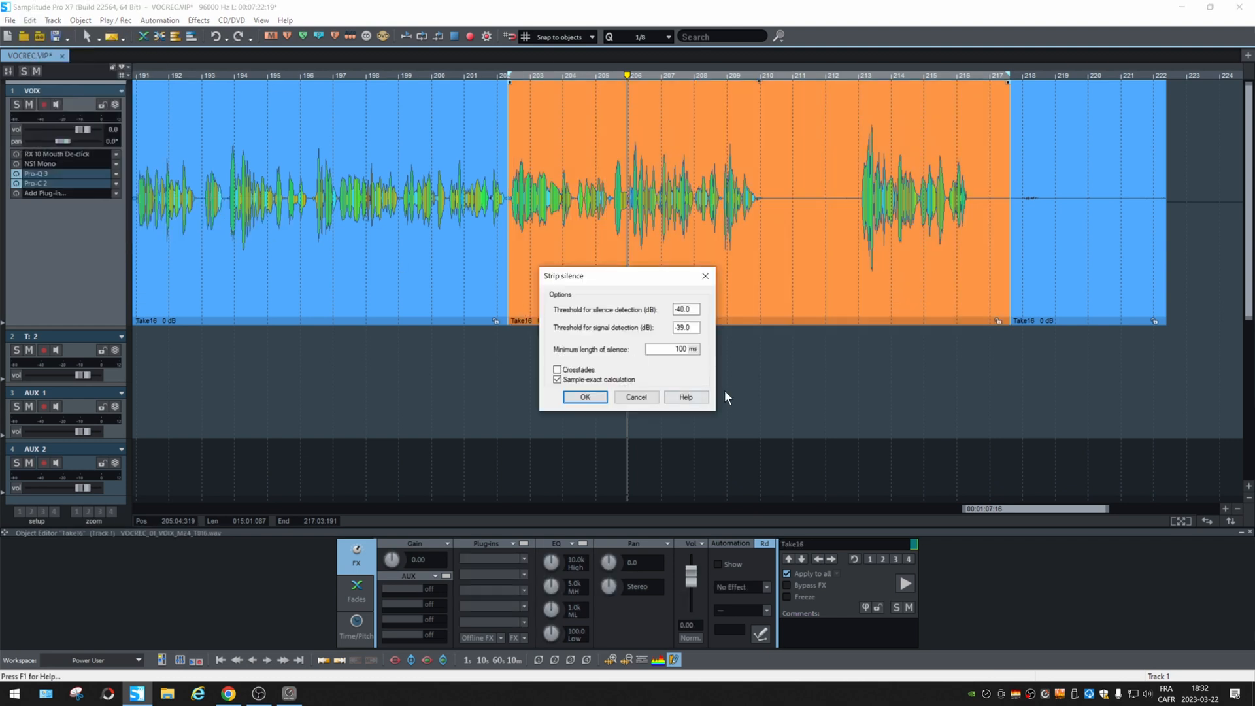
mouse_move(521, 360)
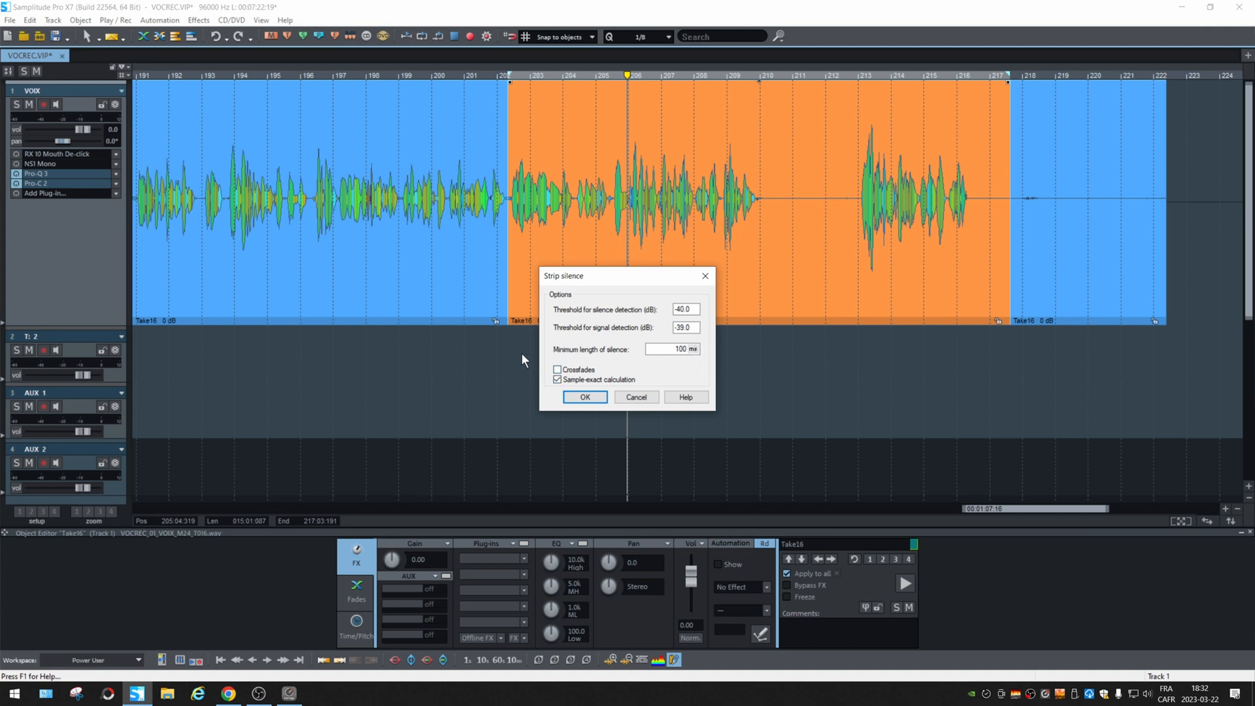
mouse_move(665, 360)
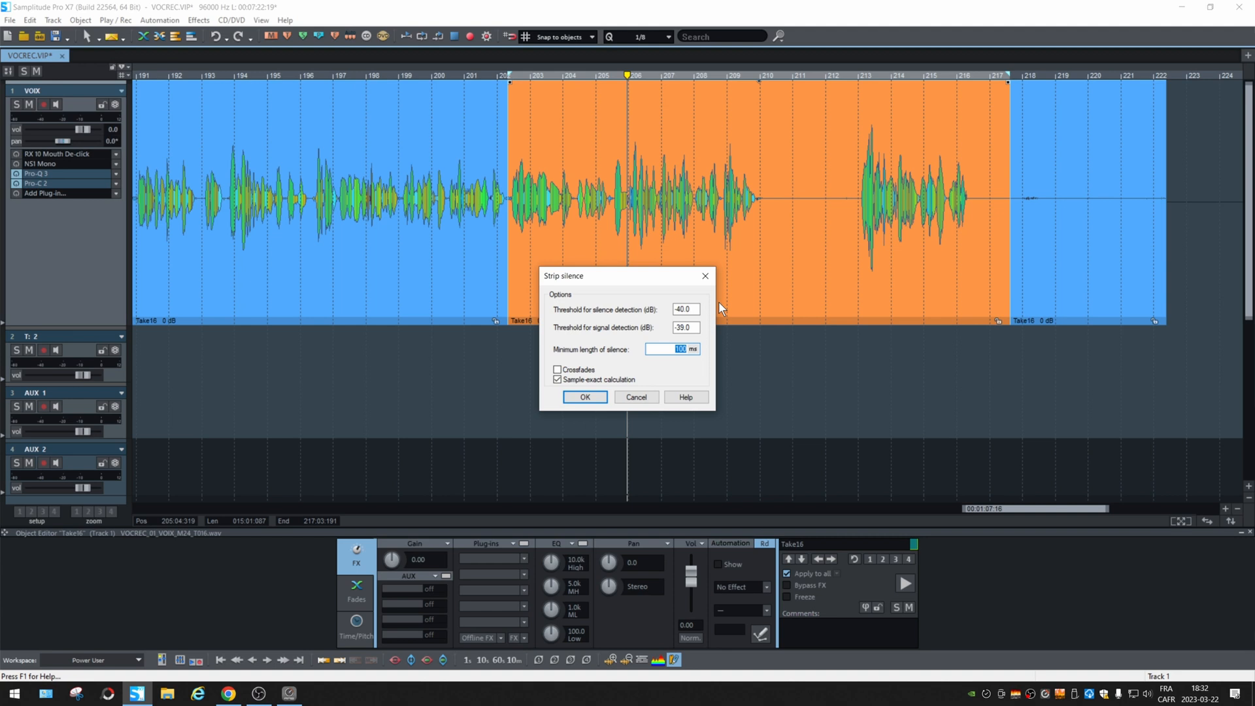
type("200")
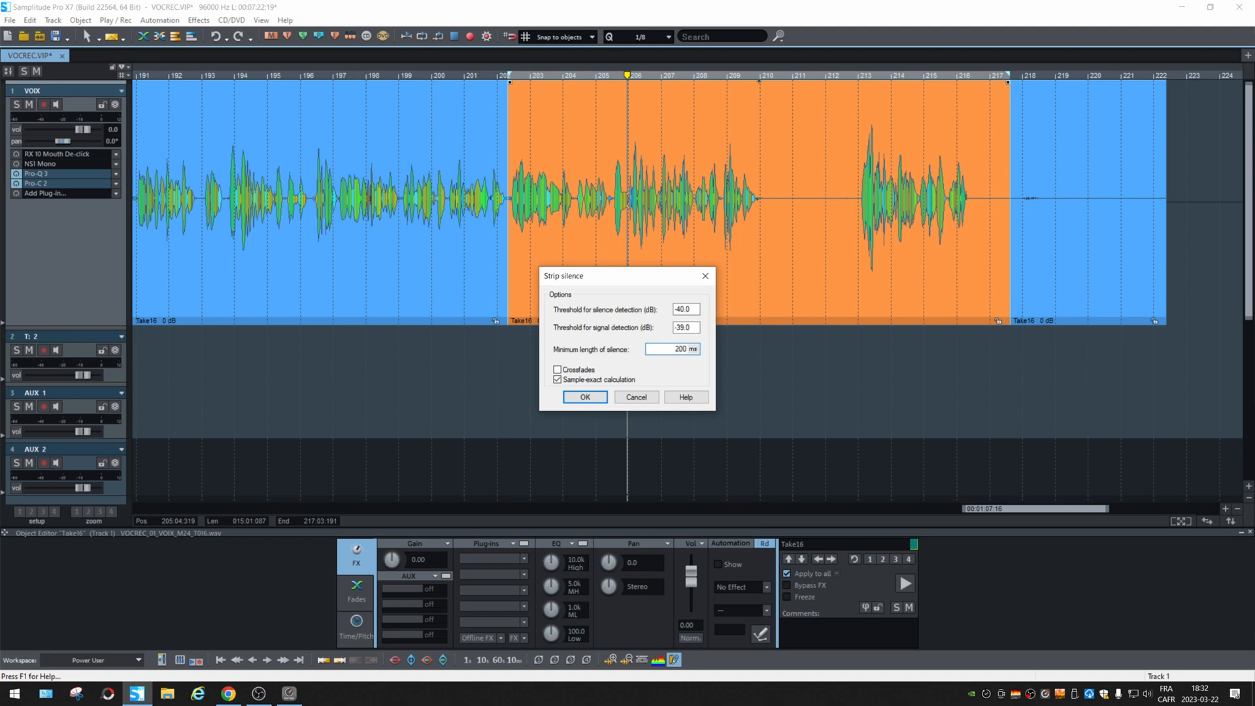
left_click(584, 396)
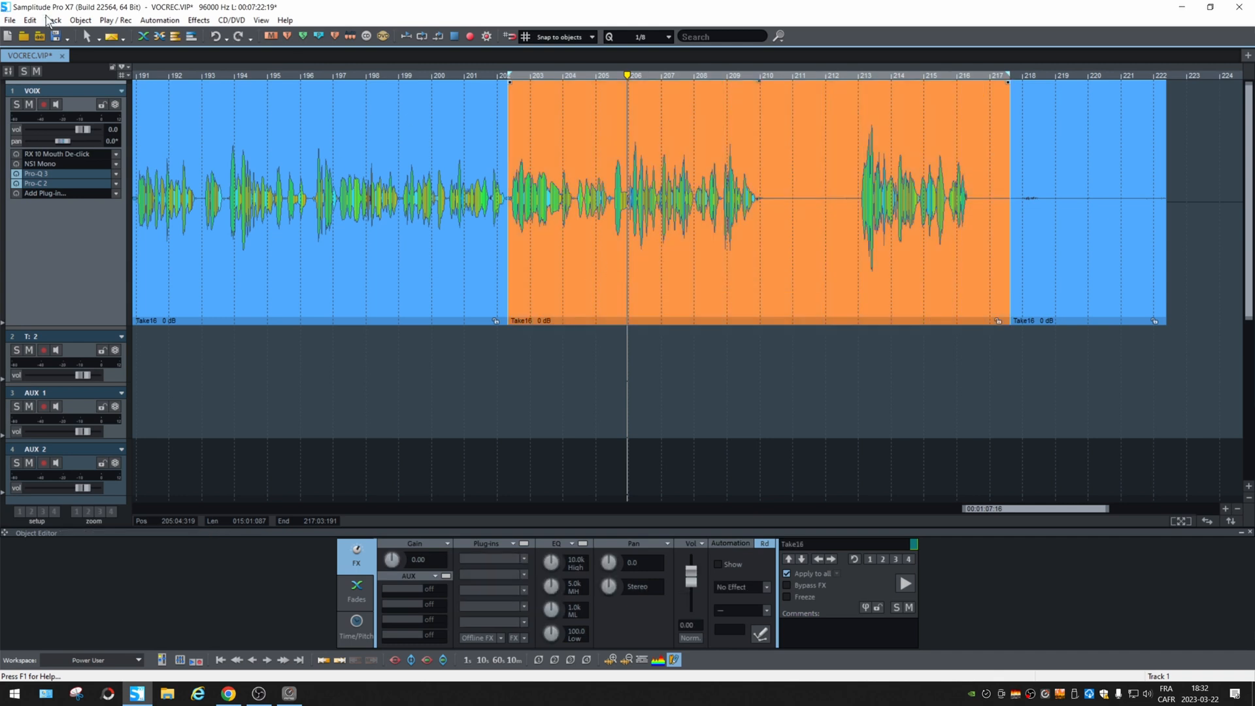
left_click(28, 20)
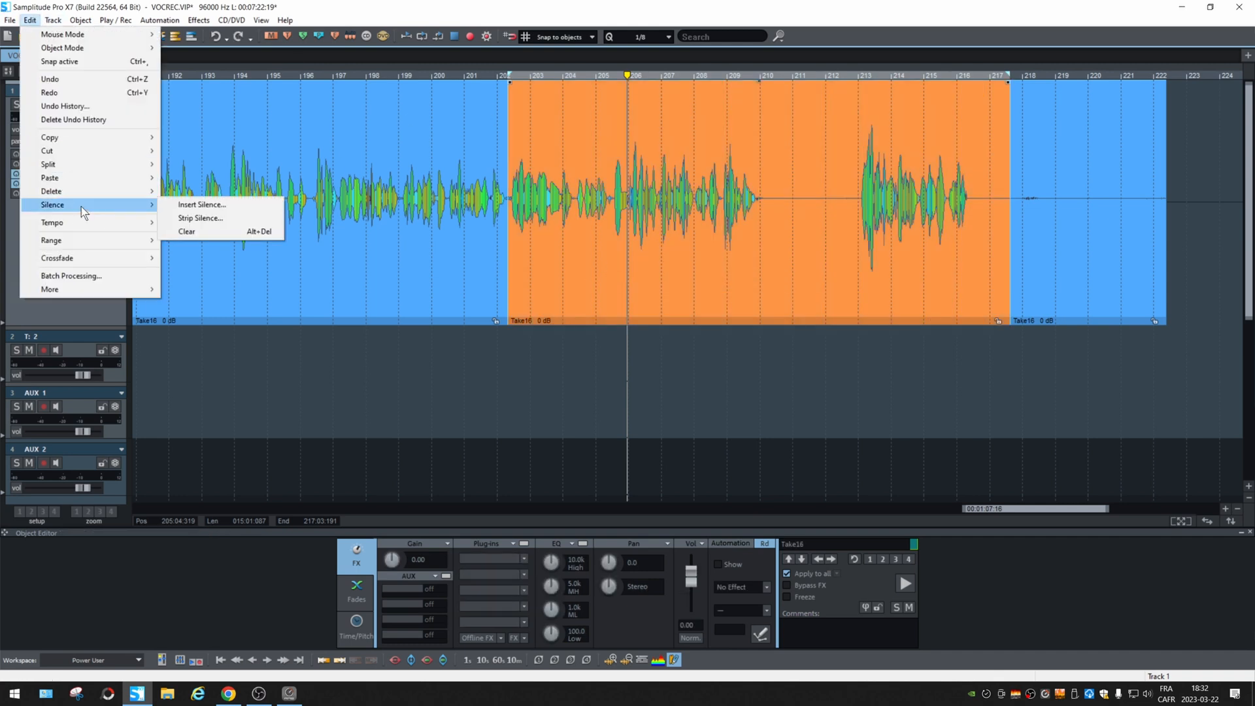
Rerun Strip Silence with a longer minimum silence length for fewer cuts.
left_click(199, 218)
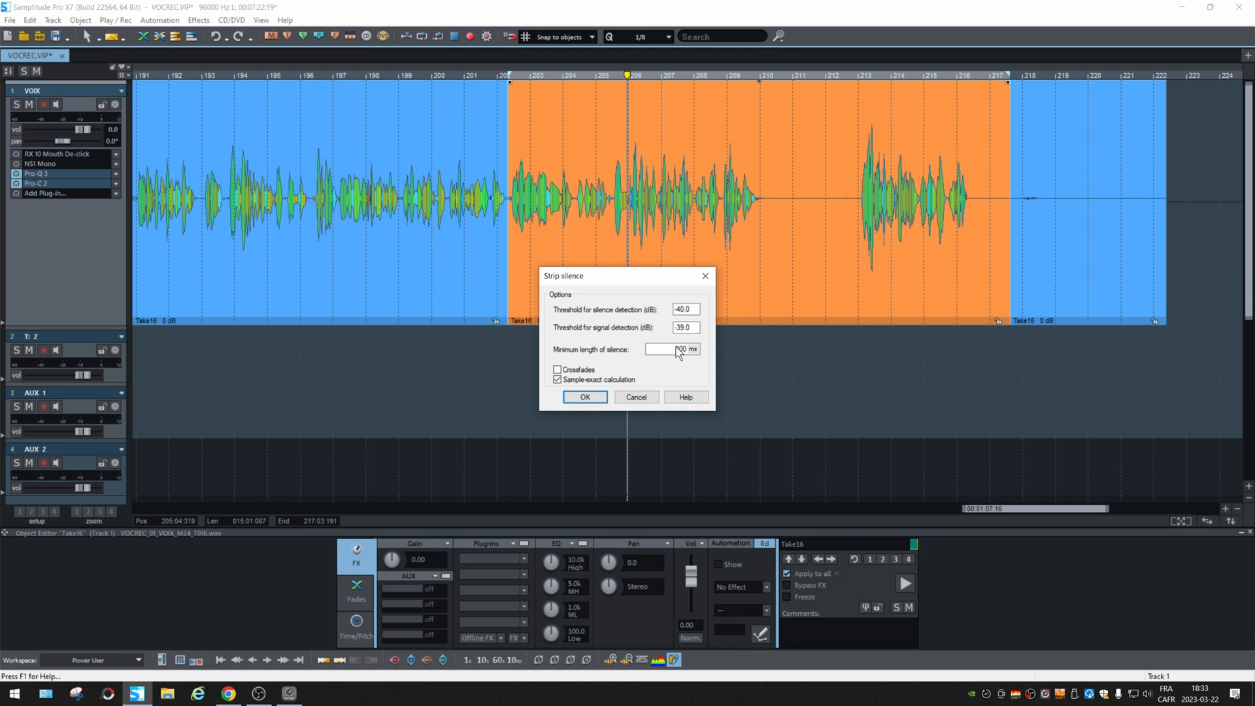
left_click(583, 396)
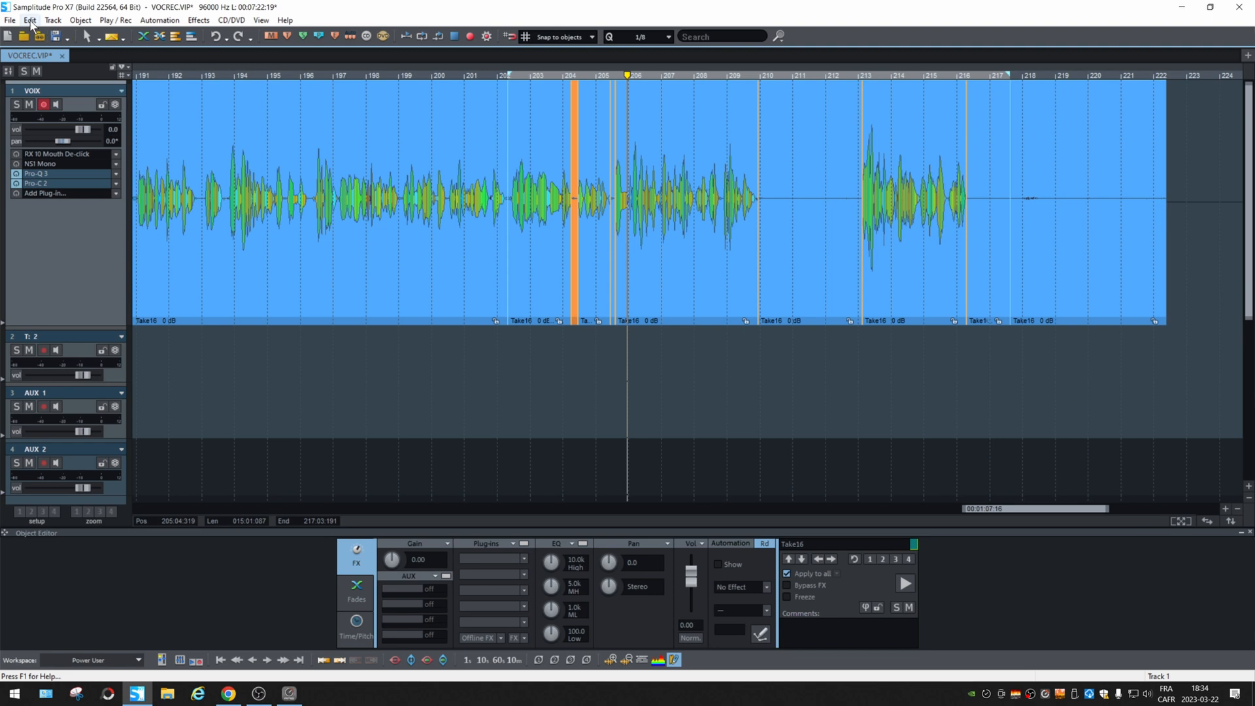
Ripple-delete the short silent pieces near 204–205, then select the next long gap.
left_click(30, 20)
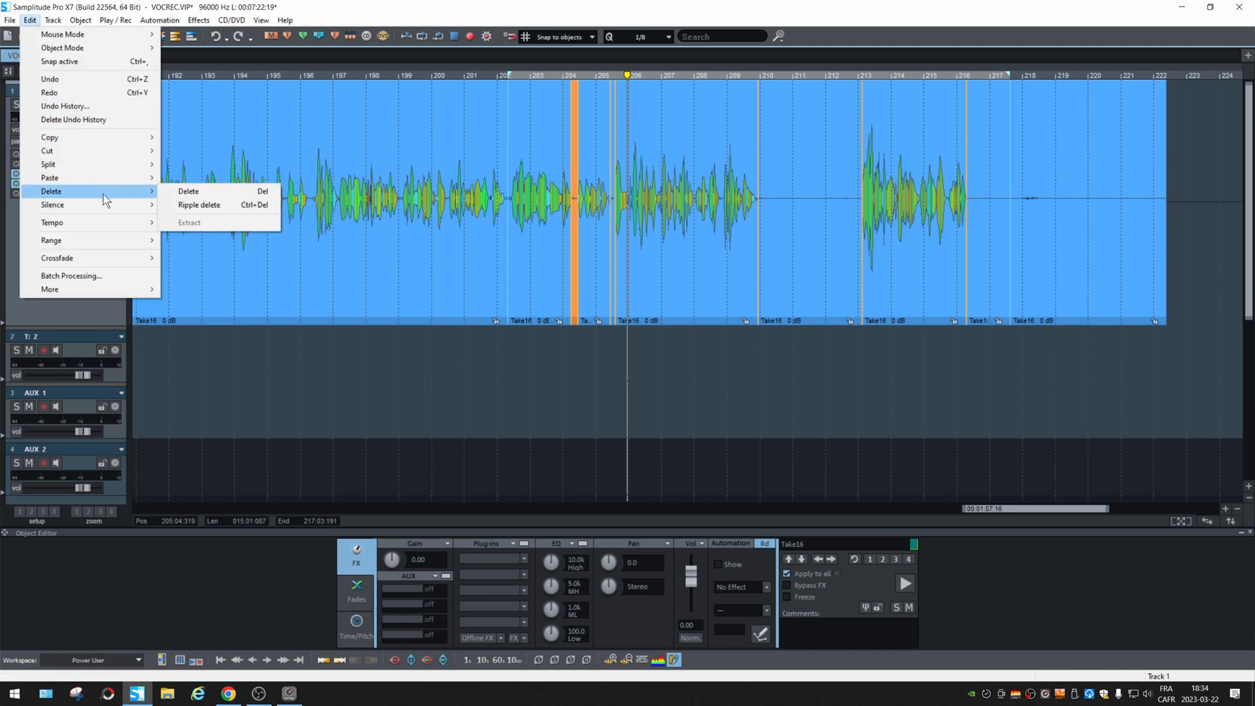
mouse_move(198, 205)
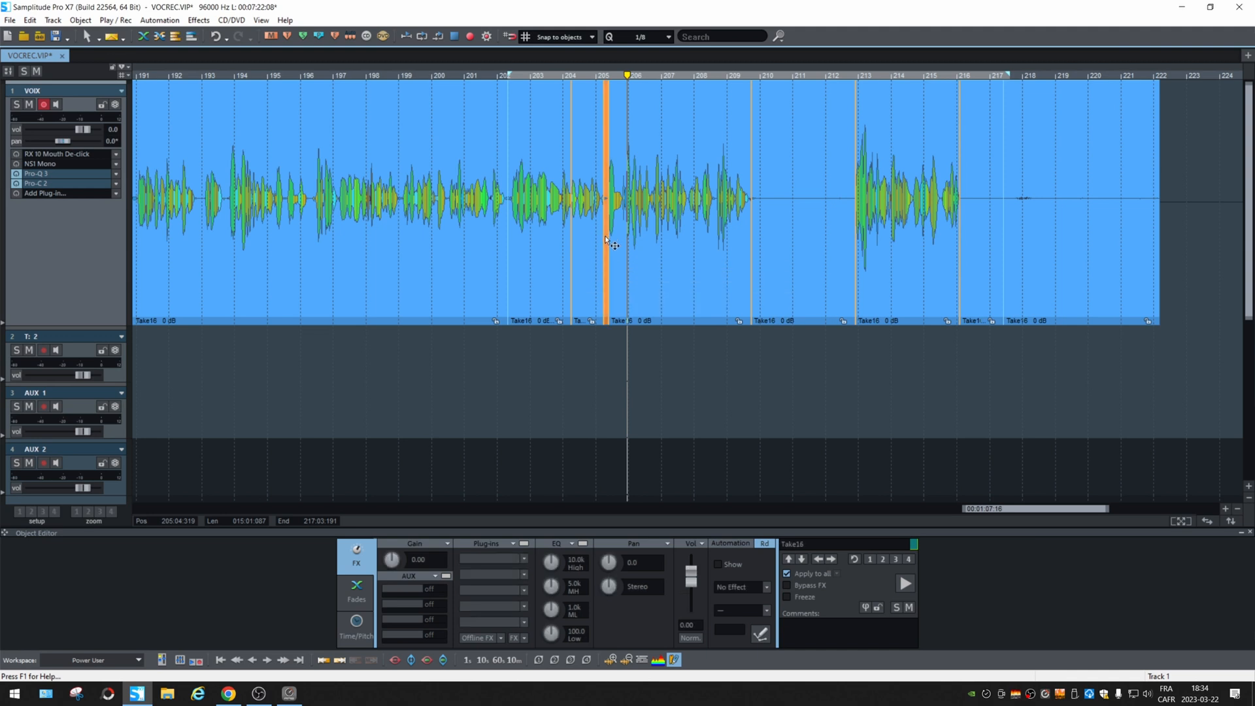
left_click(798, 200)
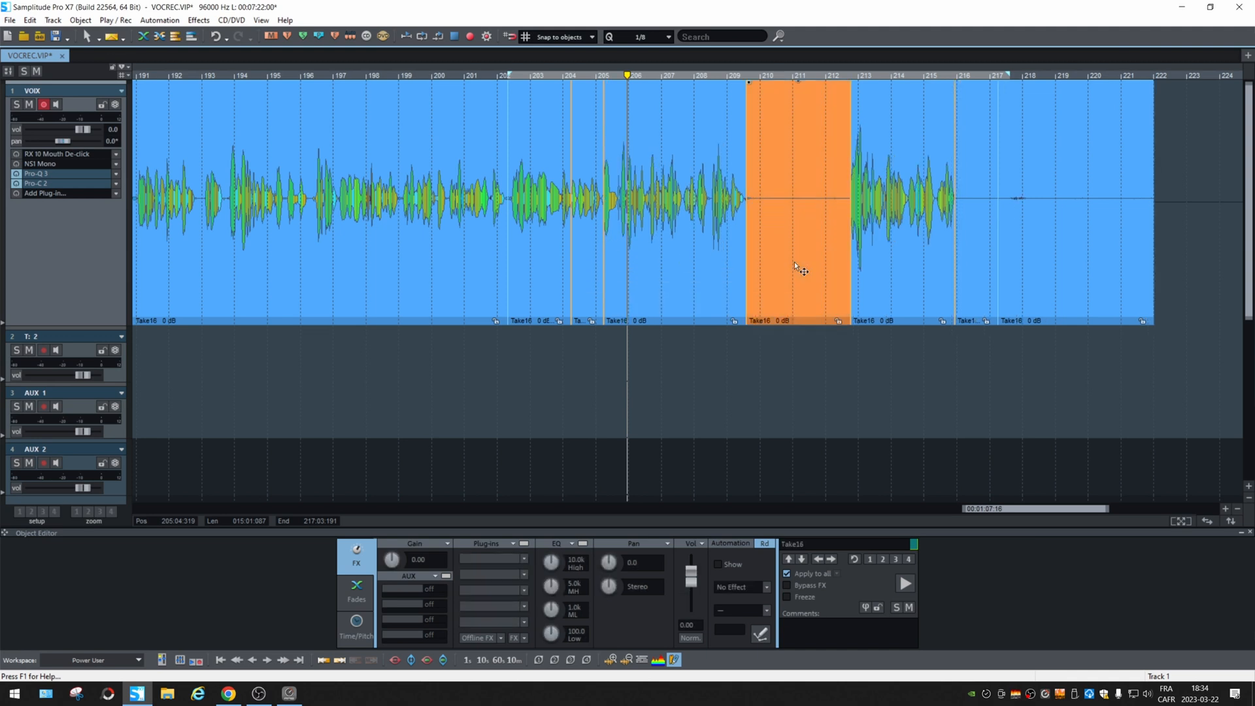